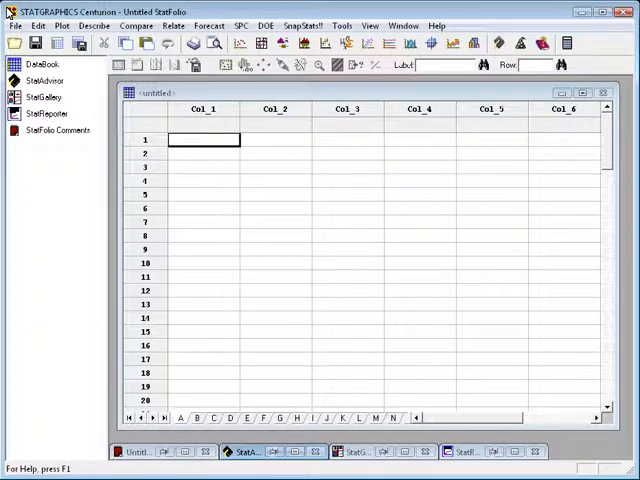
{"action": "mouse_move", "coordinate": [16, 24]}
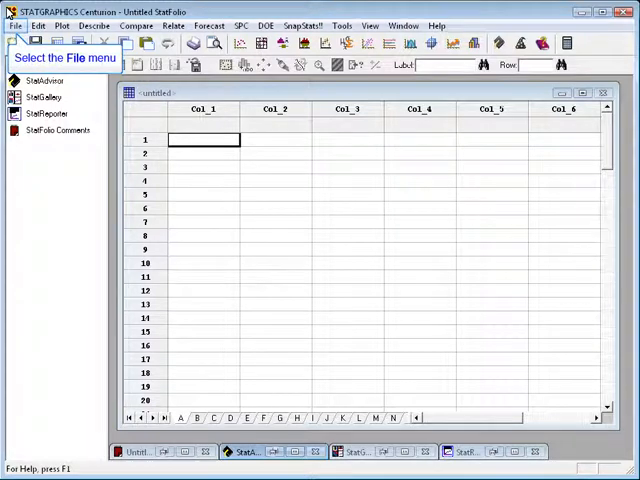
Begin opening an external data source from the File menu, choosing ODBC Query as the source type.
{"action": "left_click", "coordinate": [14, 24]}
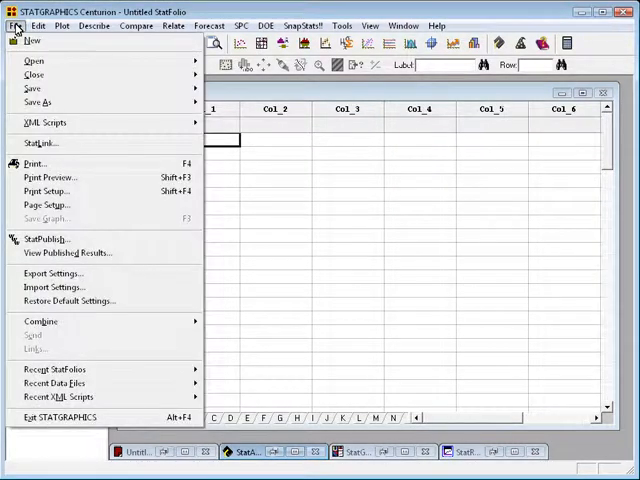
{"action": "mouse_move", "coordinate": [34, 60]}
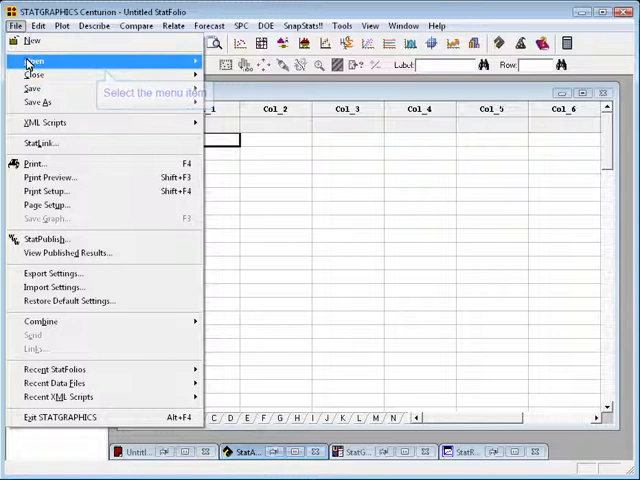
{"action": "left_click", "coordinate": [32, 60]}
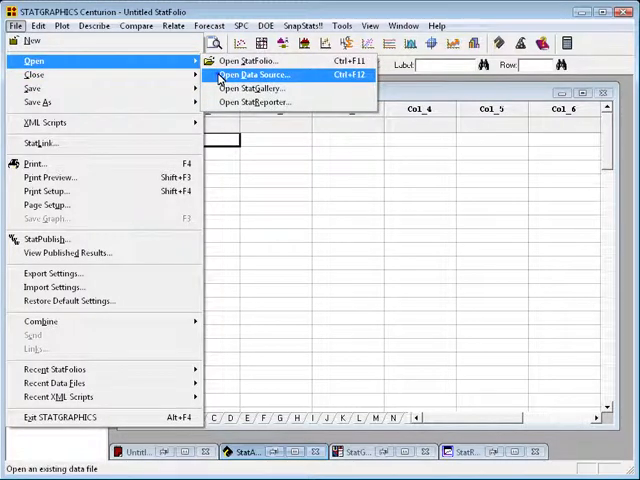
{"action": "left_click", "coordinate": [250, 74]}
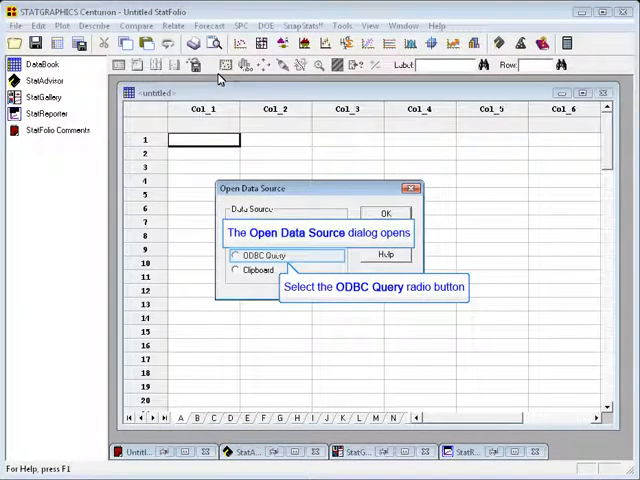
{"action": "left_click", "coordinate": [236, 256]}
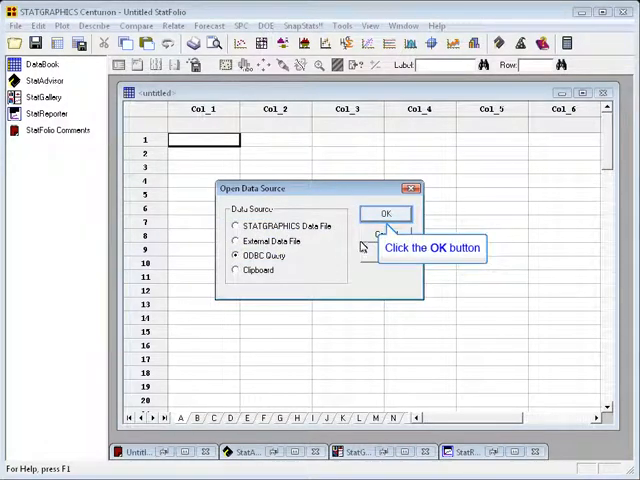
Create a new file data source named 'connection' using the Microsoft Excel Driver, reaching its Excel setup.
{"action": "left_click", "coordinate": [386, 214]}
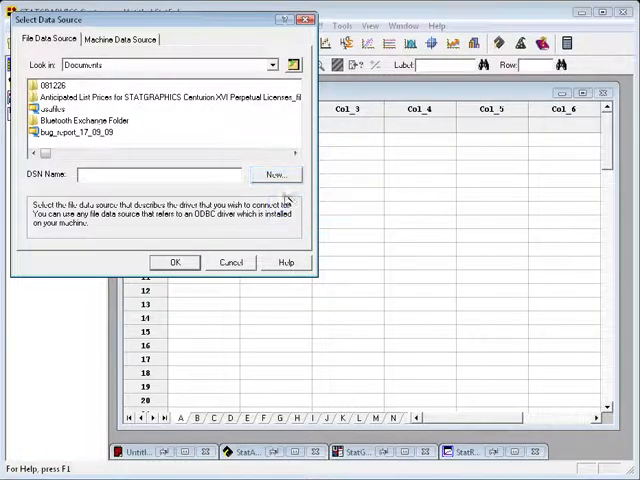
{"action": "left_click", "coordinate": [276, 176]}
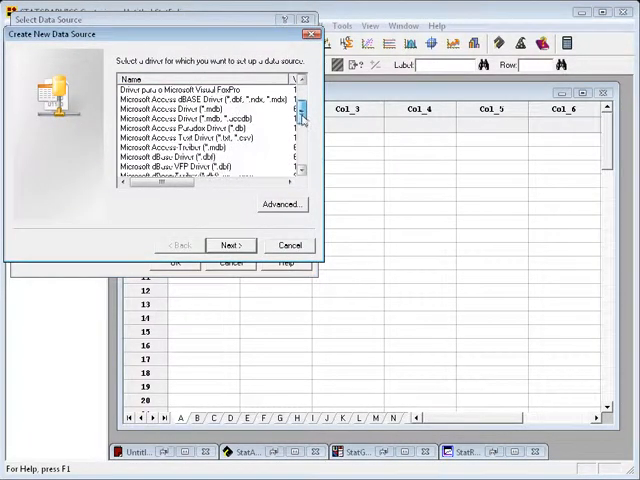
{"action": "scroll", "scroll_direction": "down", "scroll_amount": 3}
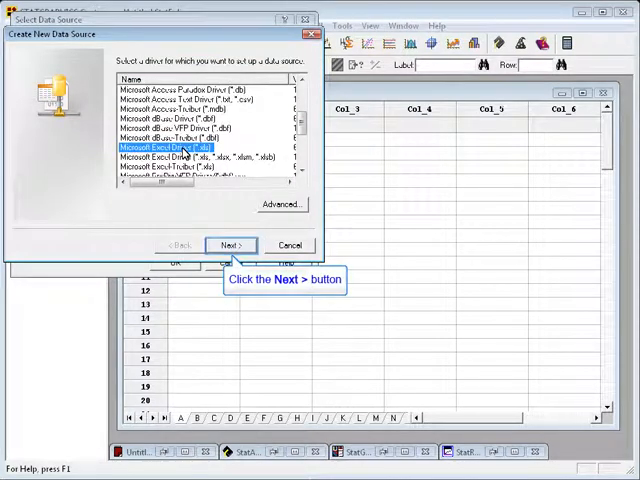
{"action": "left_click", "coordinate": [230, 244]}
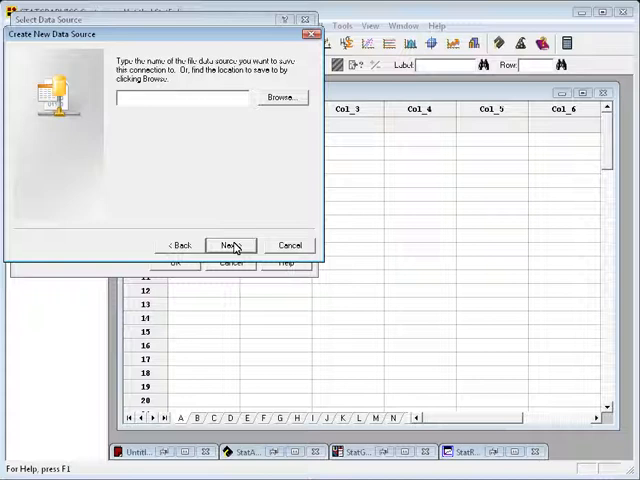
{"action": "type", "text": "connection1"}
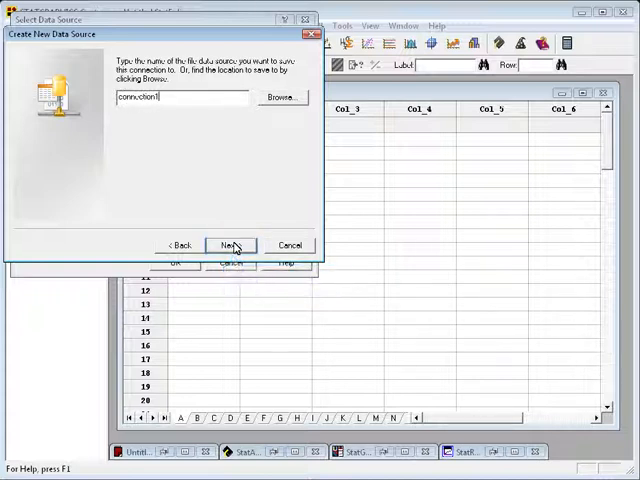
{"action": "left_click", "coordinate": [228, 244]}
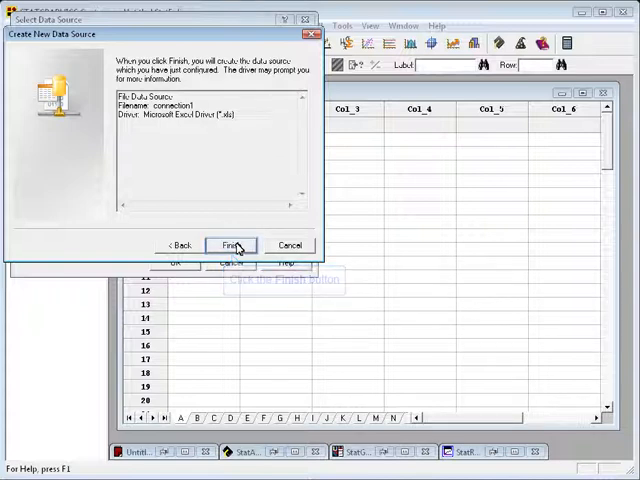
{"action": "left_click", "coordinate": [232, 244]}
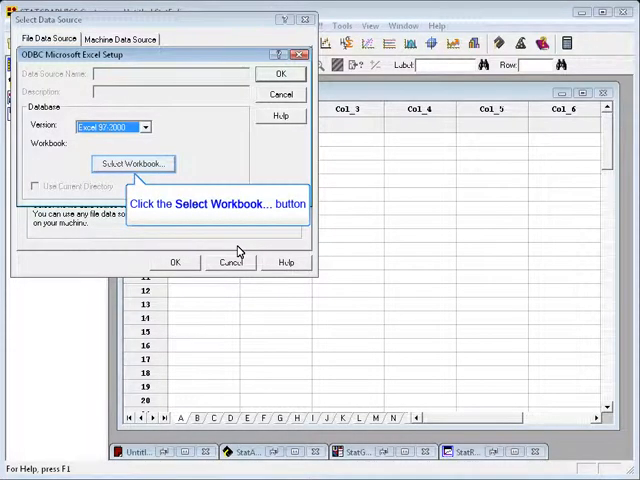
Link the workbook C:\DATA\Pressure data.xls to the connection source and reach the Select Fields dialog for Sheet1$.
{"action": "left_click", "coordinate": [132, 164]}
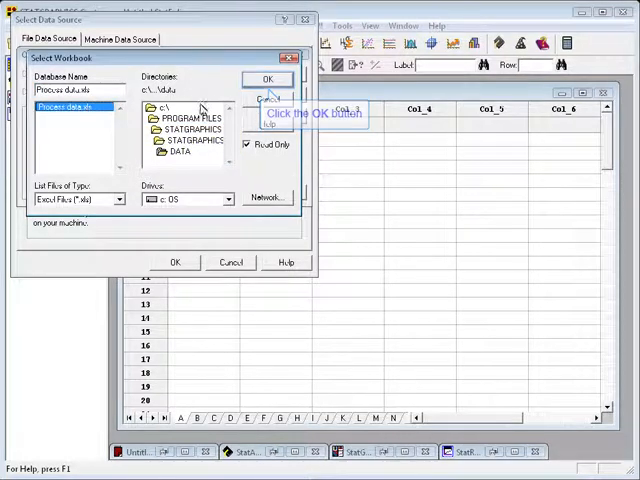
{"action": "left_click", "coordinate": [268, 80]}
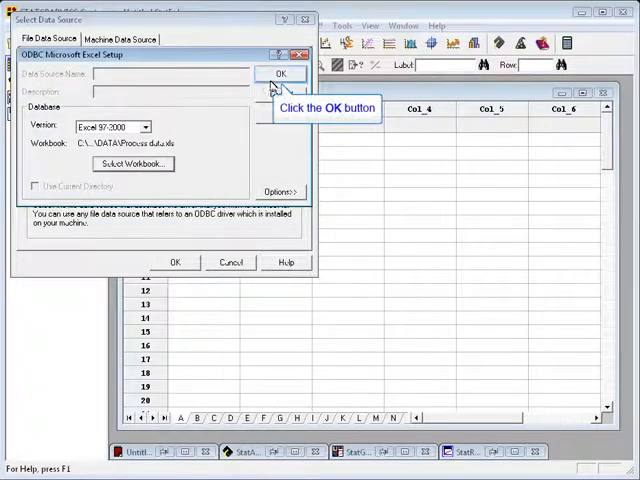
{"action": "left_click", "coordinate": [280, 74]}
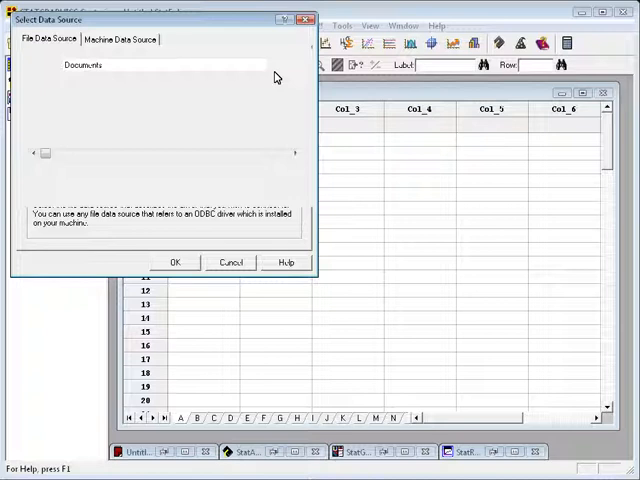
{"action": "left_click", "coordinate": [176, 262]}
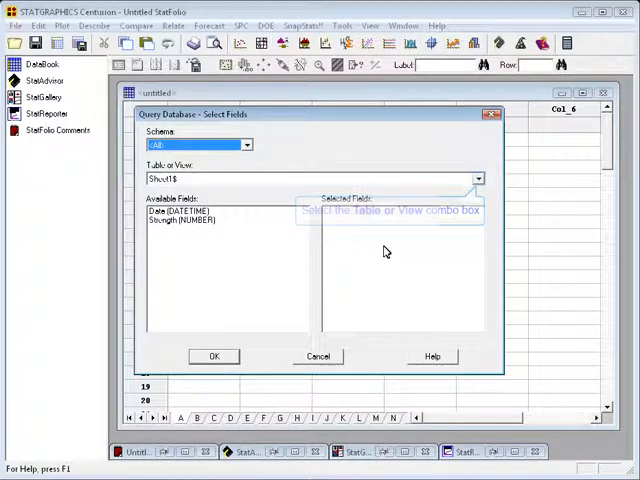
Add the Date and Strength fields of Sheet1$ to the query selection and proceed to filtering.
{"action": "left_click", "coordinate": [478, 180]}
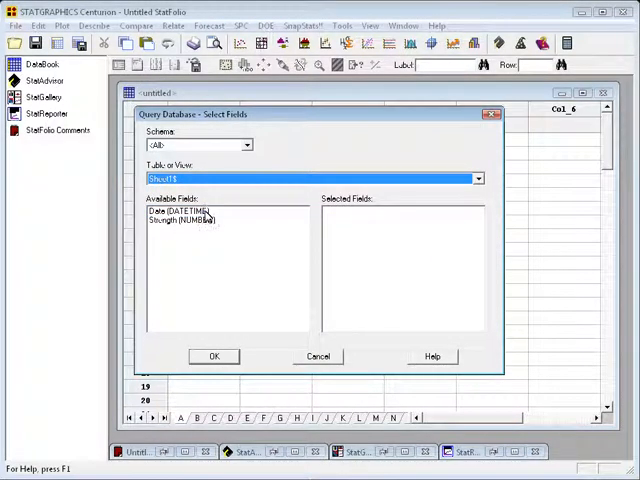
{"action": "double_click", "coordinate": [180, 212]}
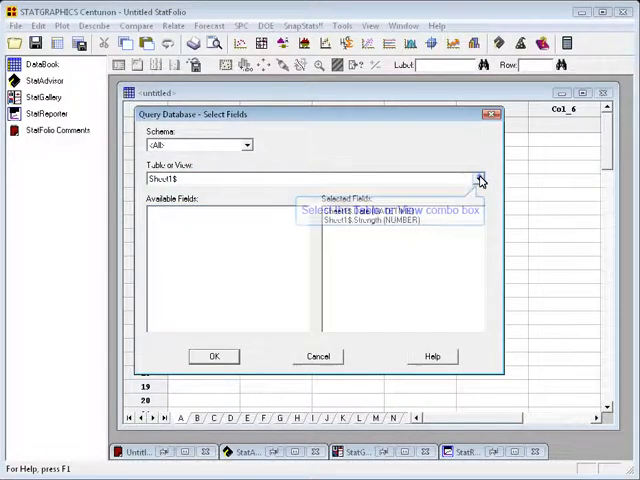
{"action": "left_click", "coordinate": [480, 178]}
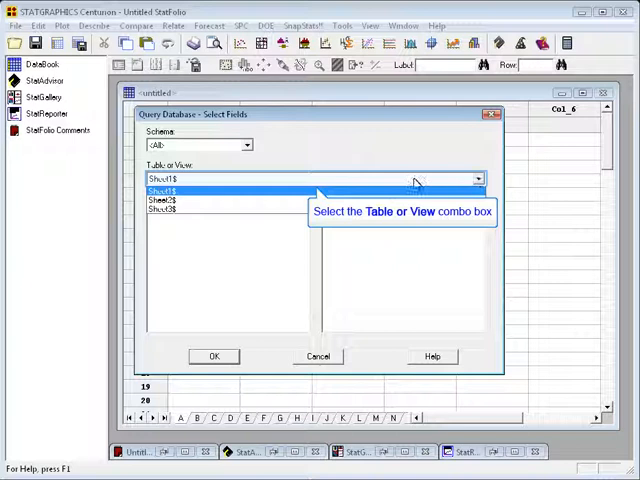
{"action": "left_click", "coordinate": [170, 190]}
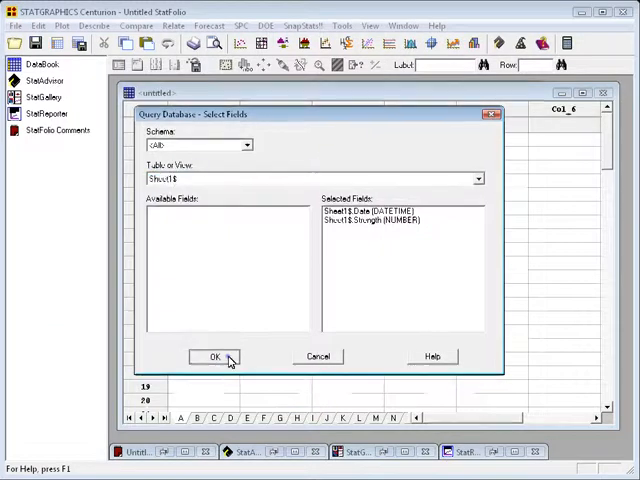
{"action": "left_click", "coordinate": [214, 356]}
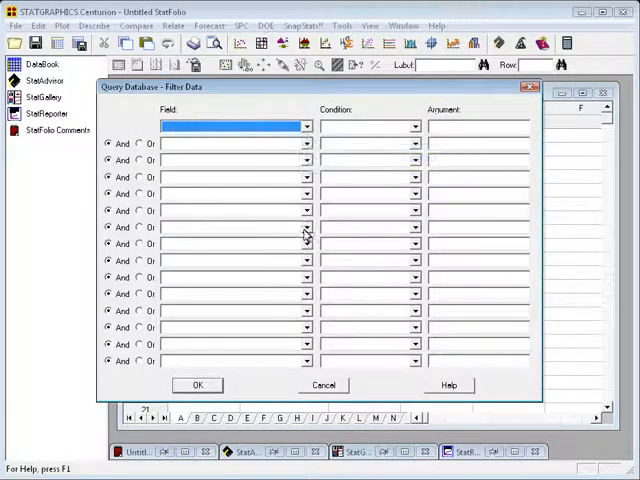
Filter rows where Sheet1$.Date is greater than or equal to a March 2006 date and continue to sorting.
{"action": "left_click", "coordinate": [304, 126]}
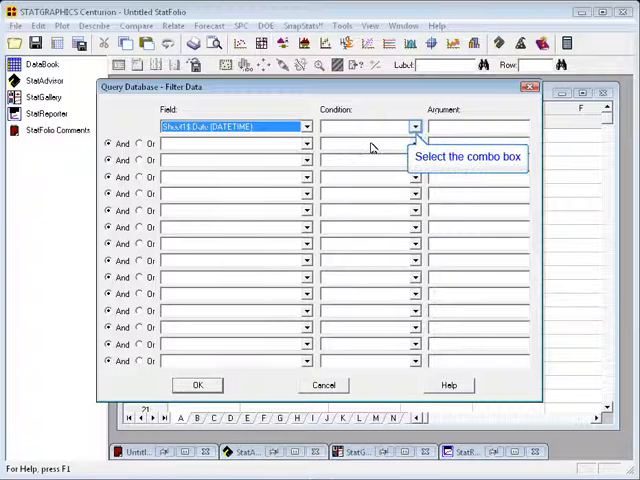
{"action": "left_click", "coordinate": [416, 126]}
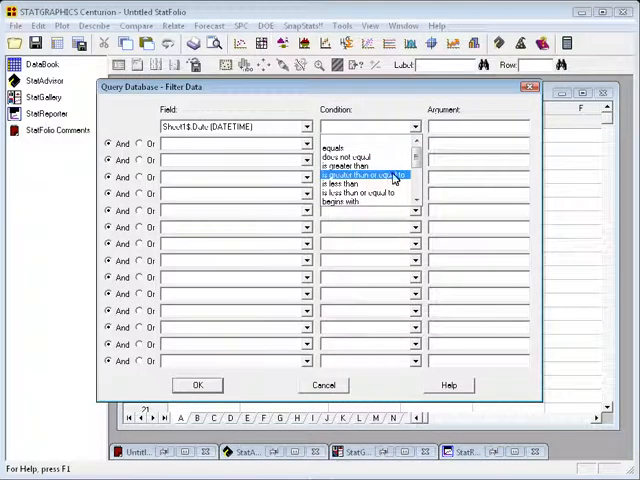
{"action": "left_click", "coordinate": [364, 174]}
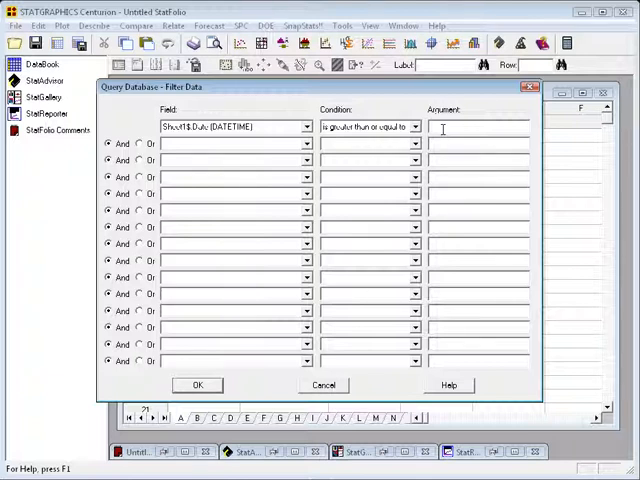
{"action": "type", "text": "3"}
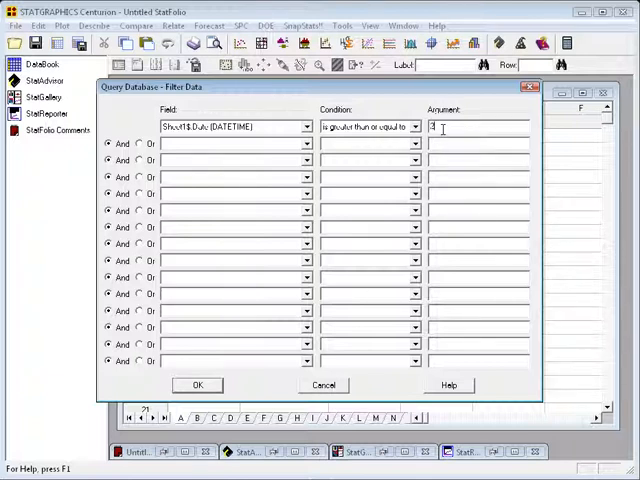
{"action": "type", "text": "2006"}
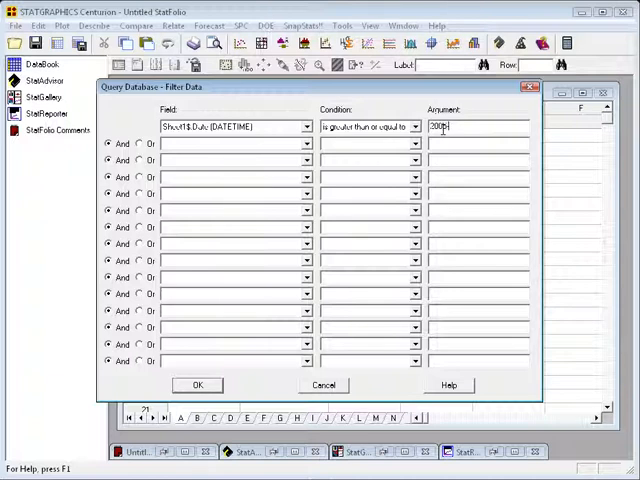
{"action": "type", "text": "-03-01"}
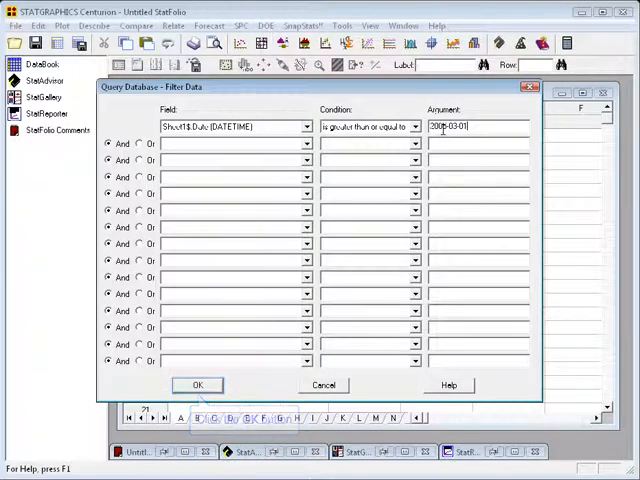
{"action": "left_click", "coordinate": [196, 384]}
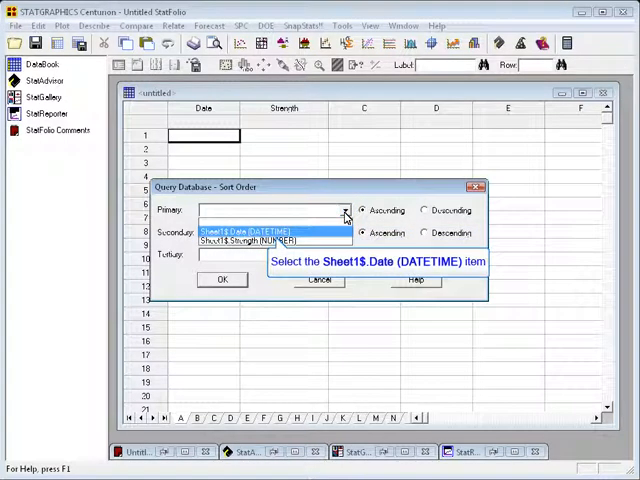
Sort primarily by Sheet1$.Date ascending and load the Date and Strength data into the datasheet.
{"action": "left_click", "coordinate": [240, 232]}
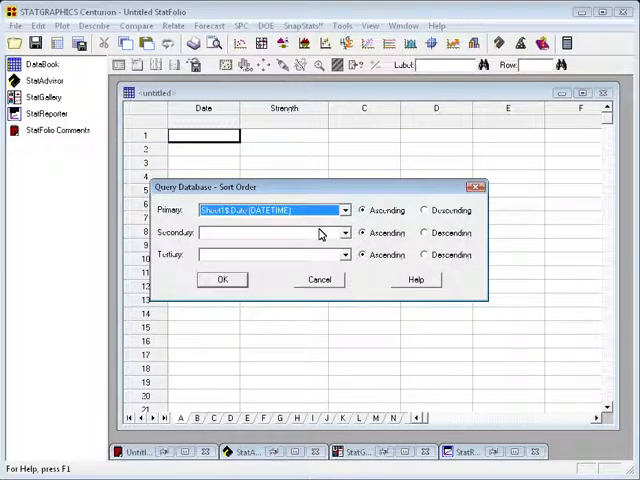
{"action": "mouse_move", "coordinate": [222, 280]}
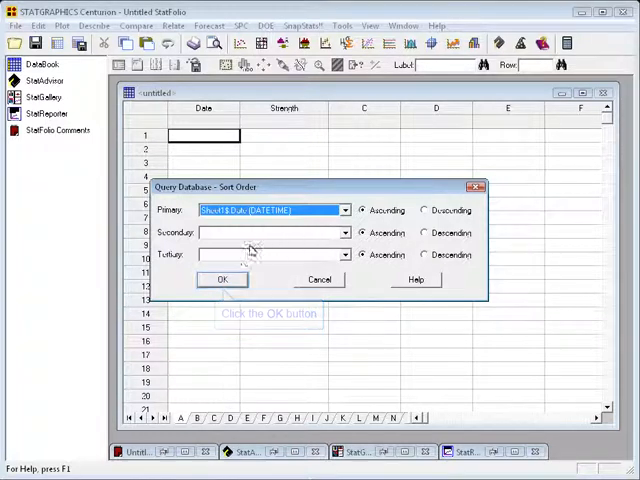
{"action": "left_click", "coordinate": [222, 280]}
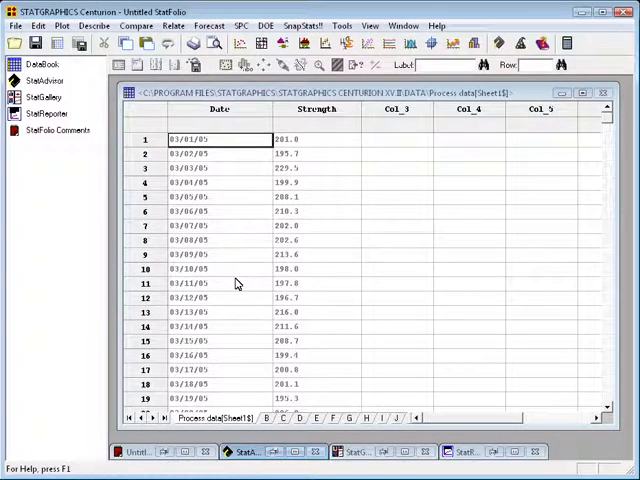